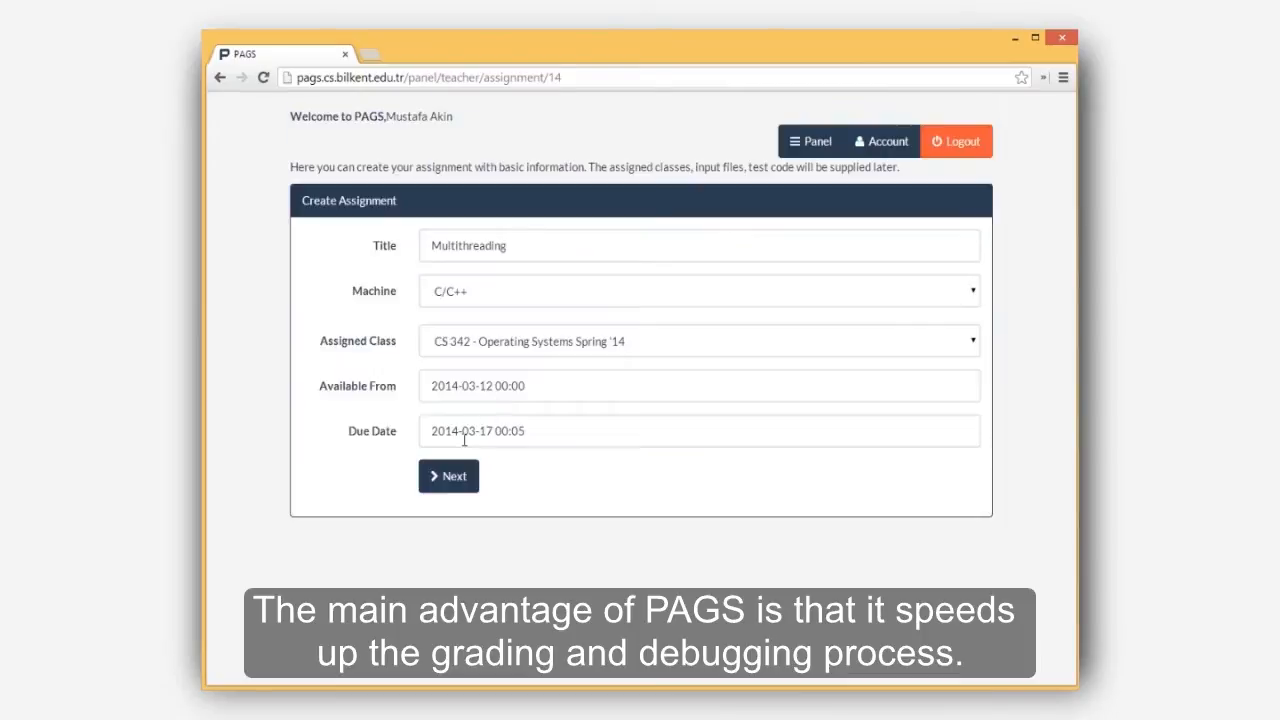
- Create the Multithreading C/C++ assignment for CS 342, available 2014-03-12 and due 2014-03-17
click(448, 476)
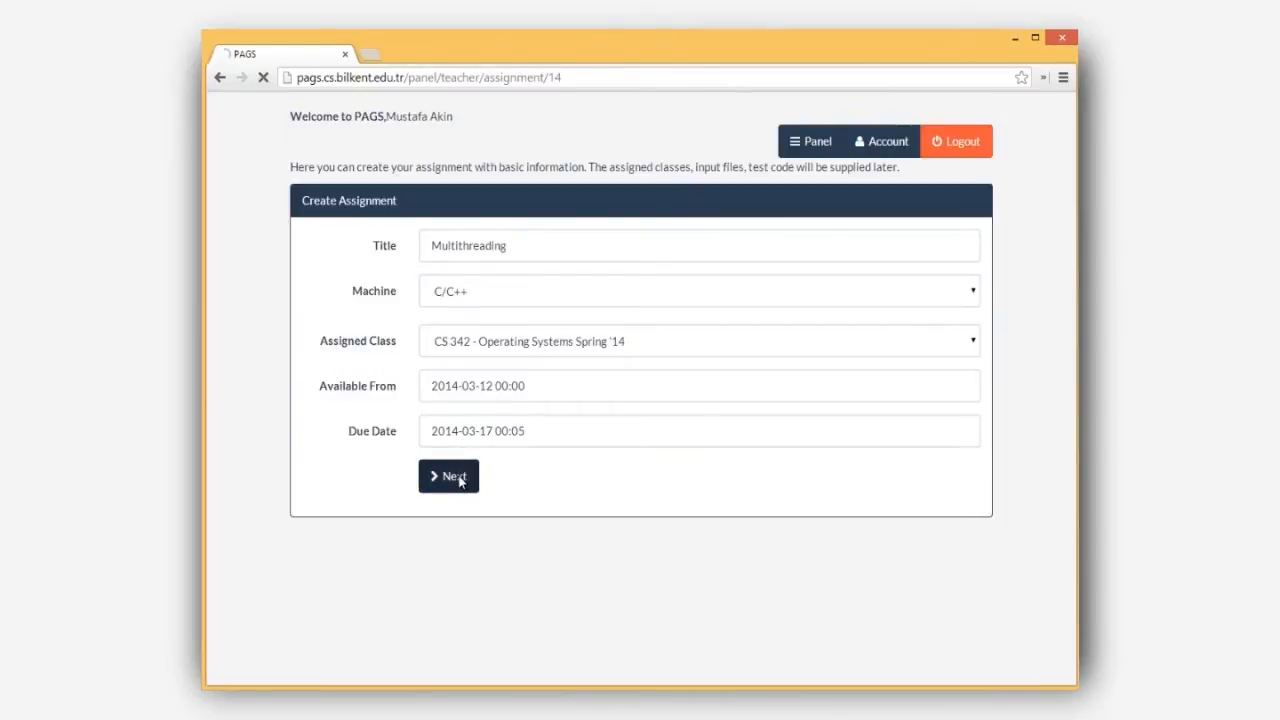
- Load the Multithreading details page showing supplied input files and the required Makefile
click(448, 475)
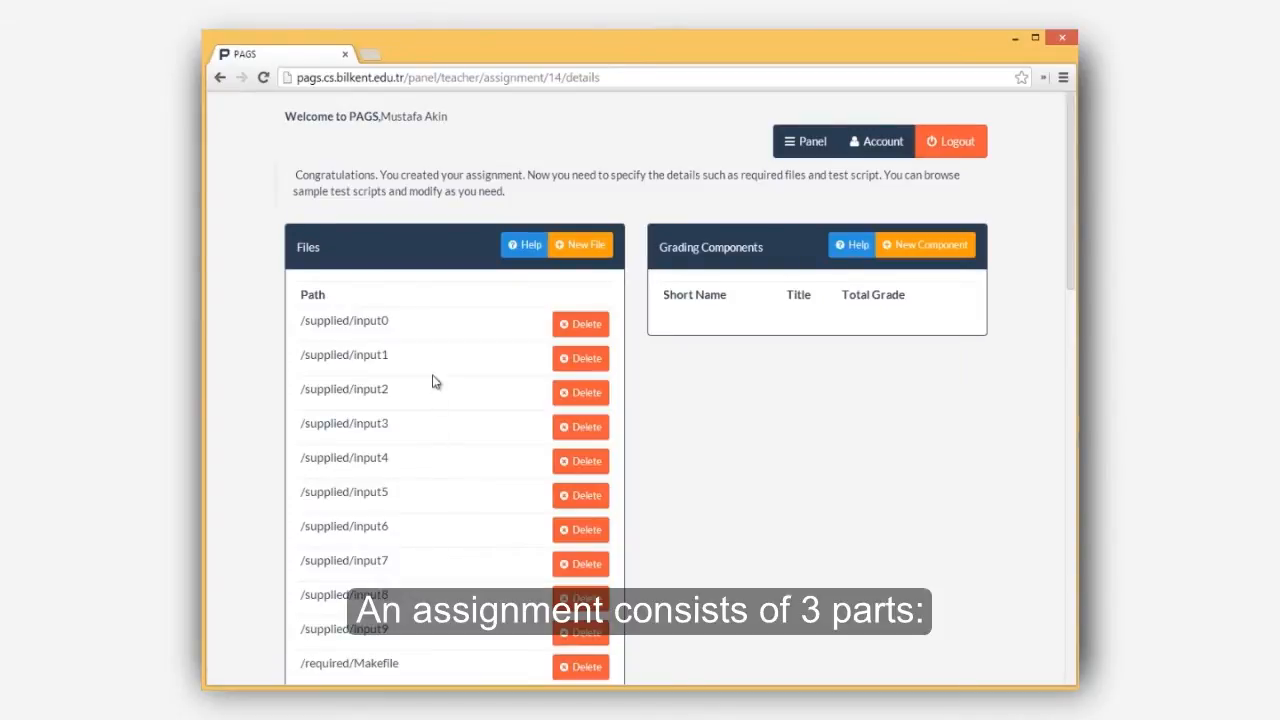
mouse_move(464, 261)
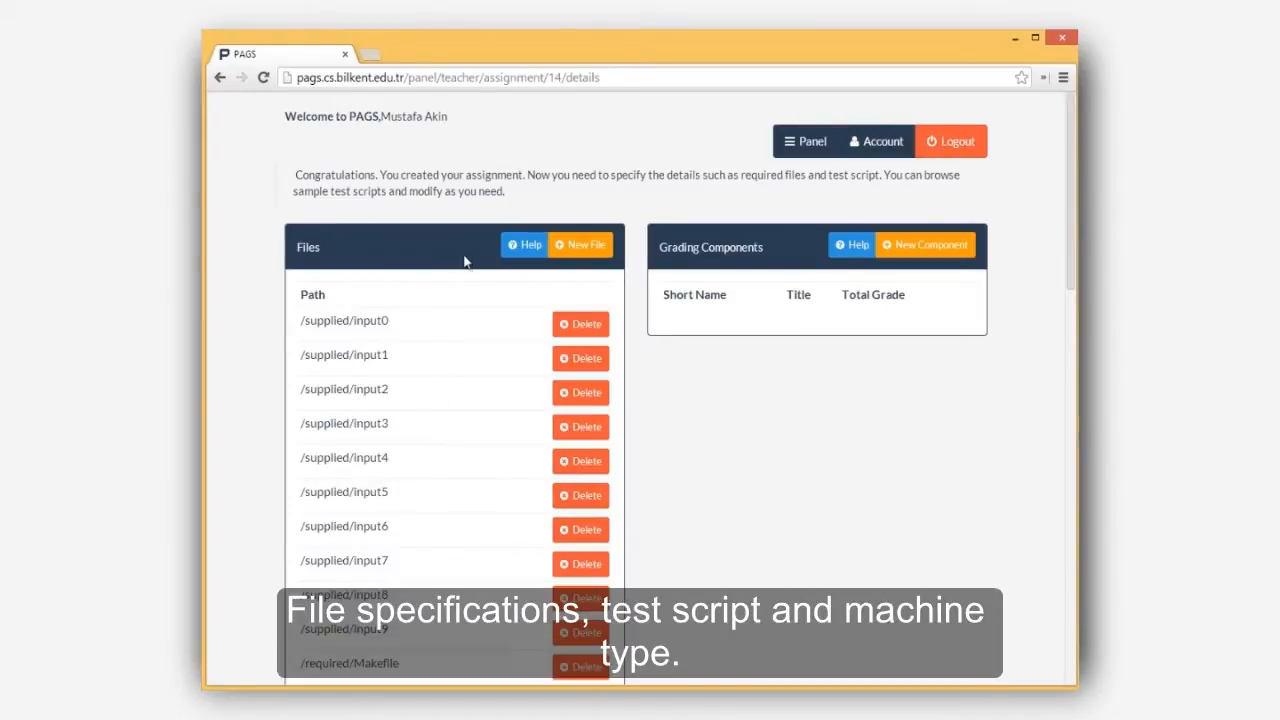
mouse_move(1036, 293)
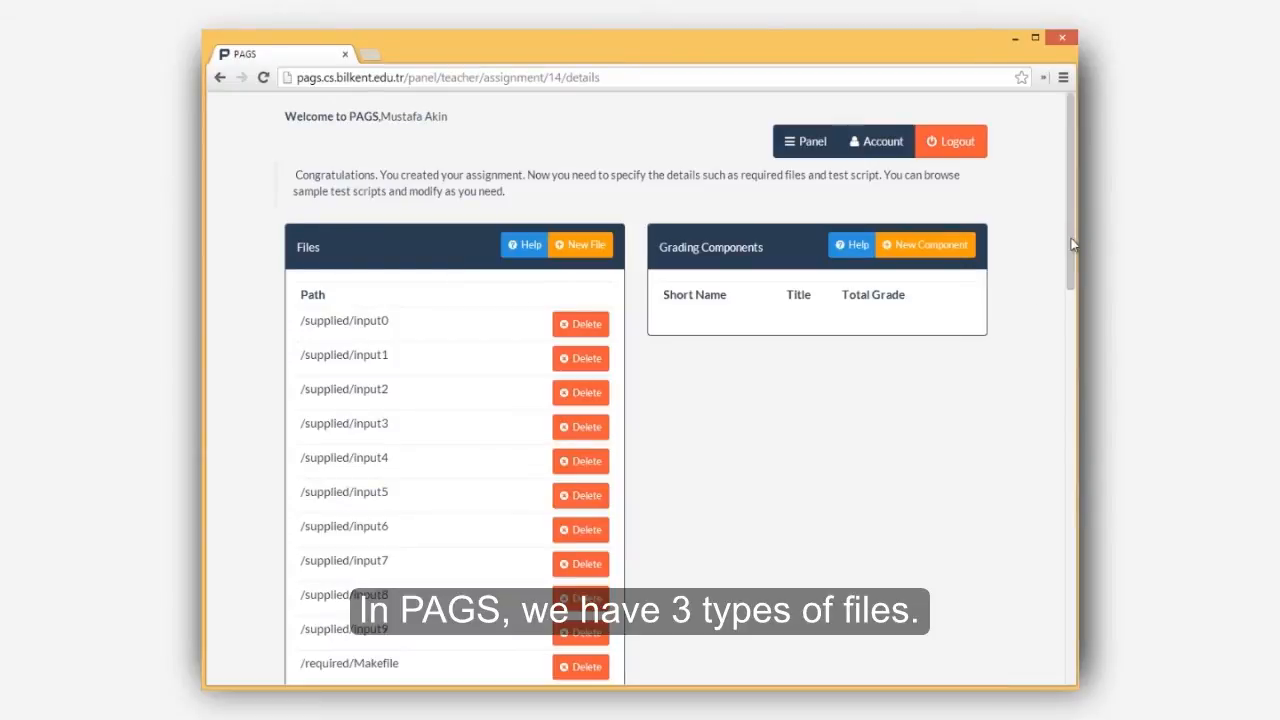
- Scroll past the Files list and start editing the Execution code script
scroll(down, 3)
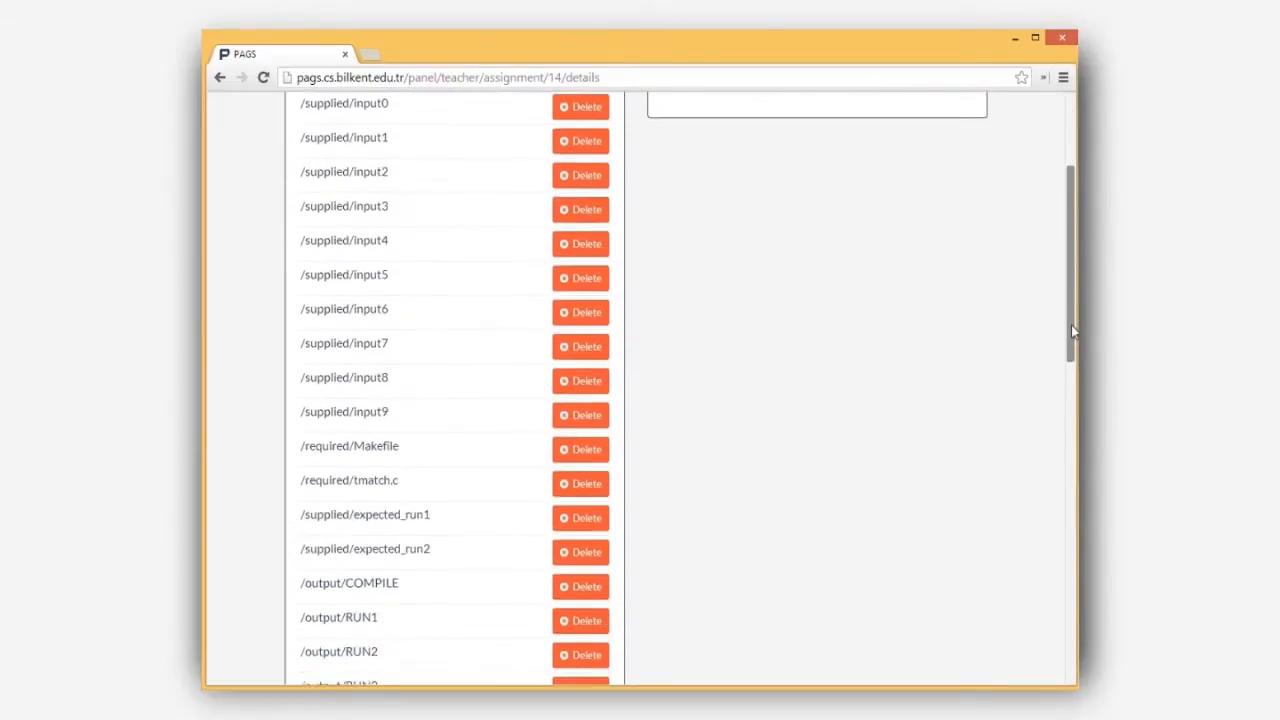
scroll(down, 3)
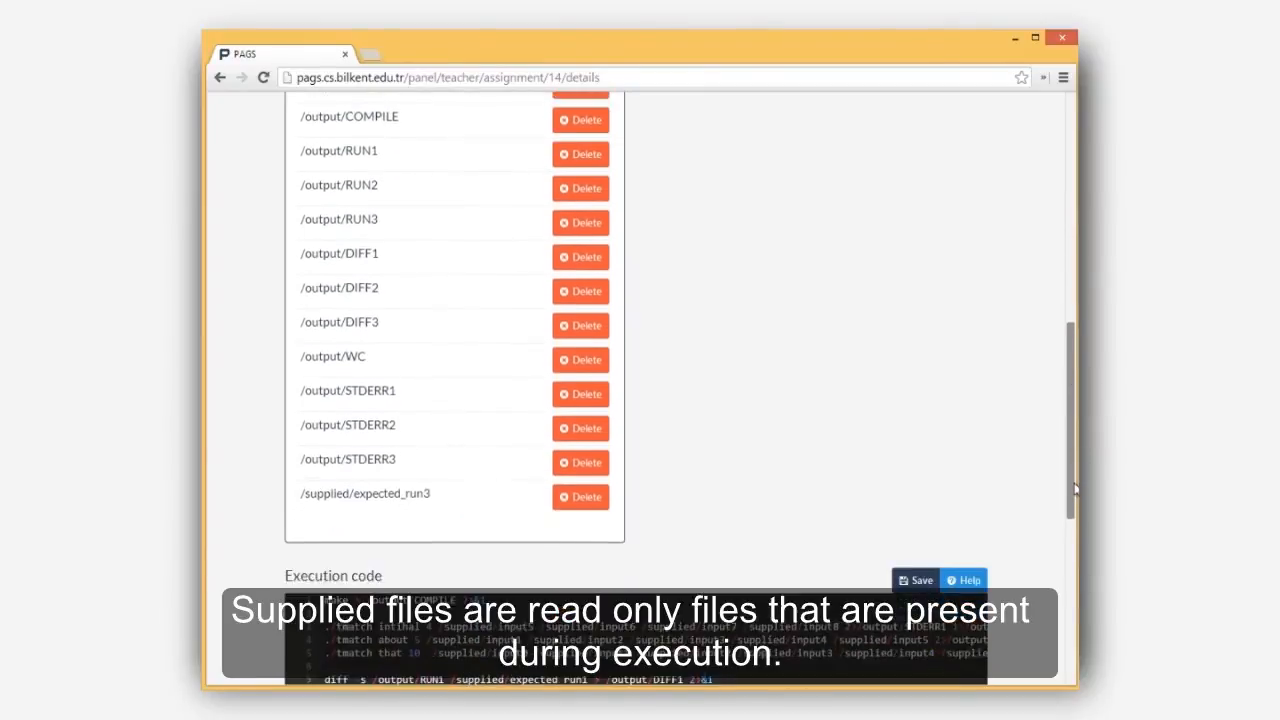
scroll(down, 3)
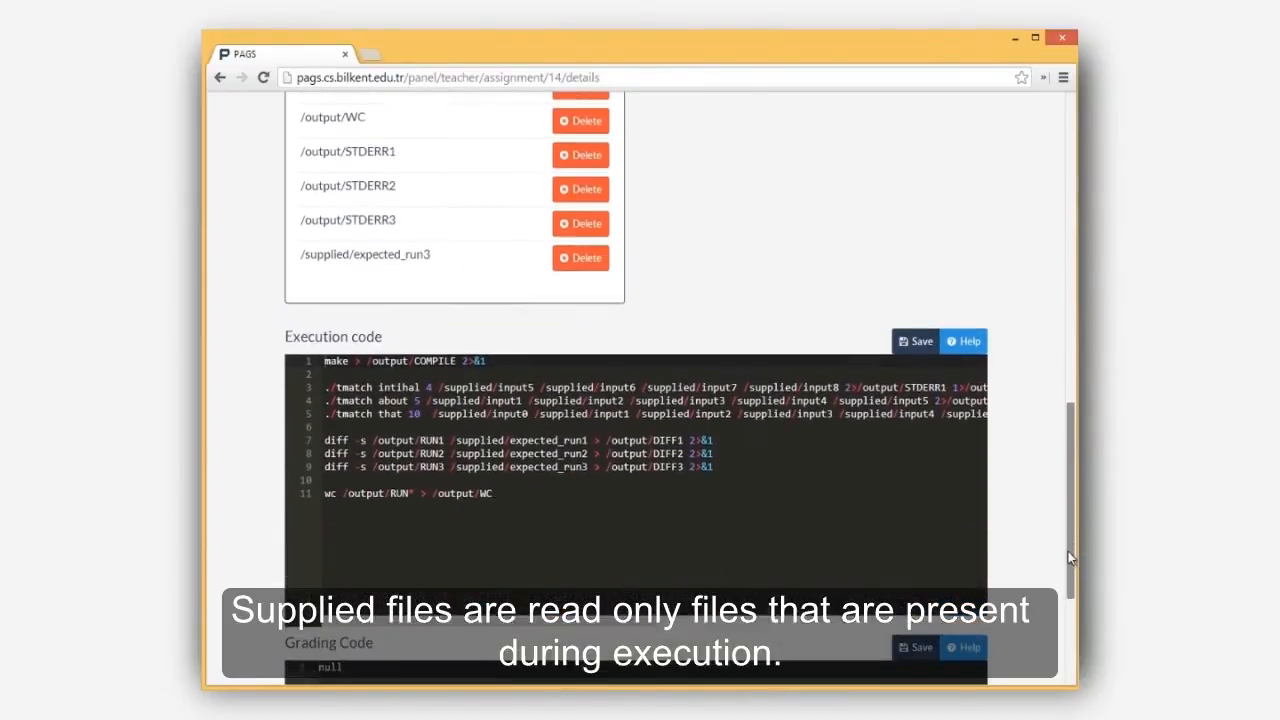
scroll(down, 3)
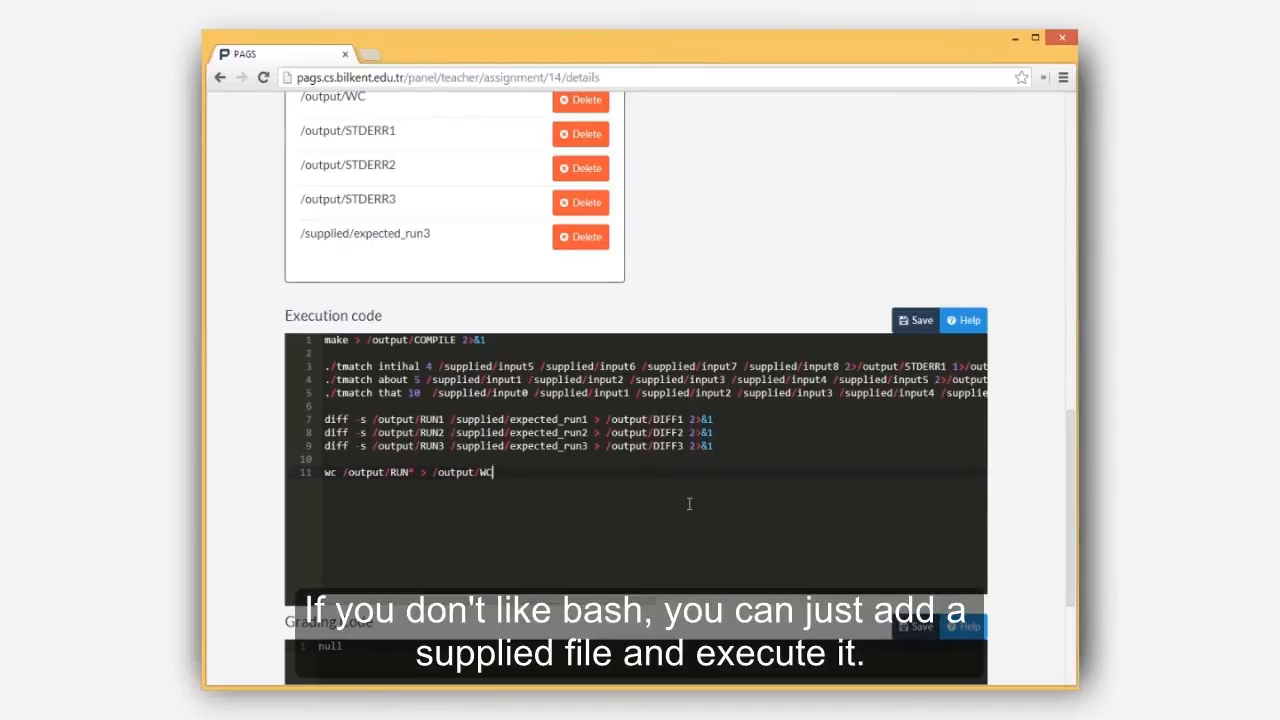
click(221, 77)
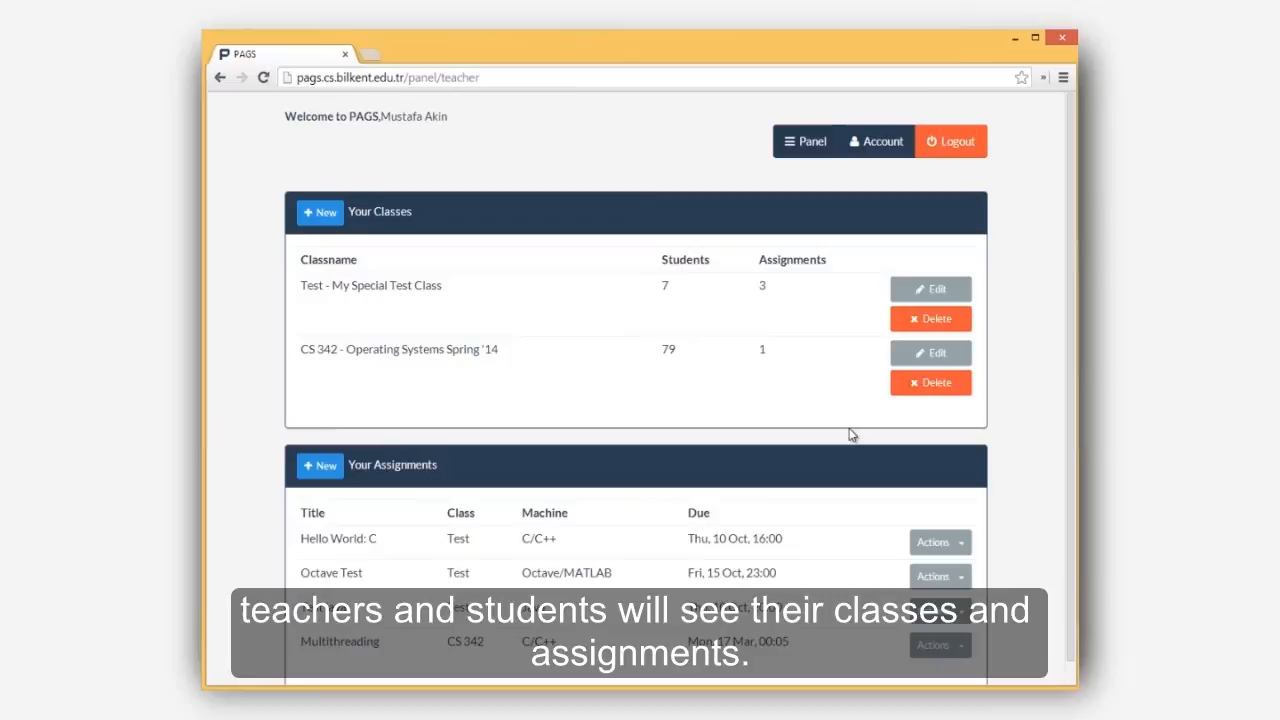
- Scroll the teacher panel down to Multithreading under Your Assignments
scroll(down, 3)
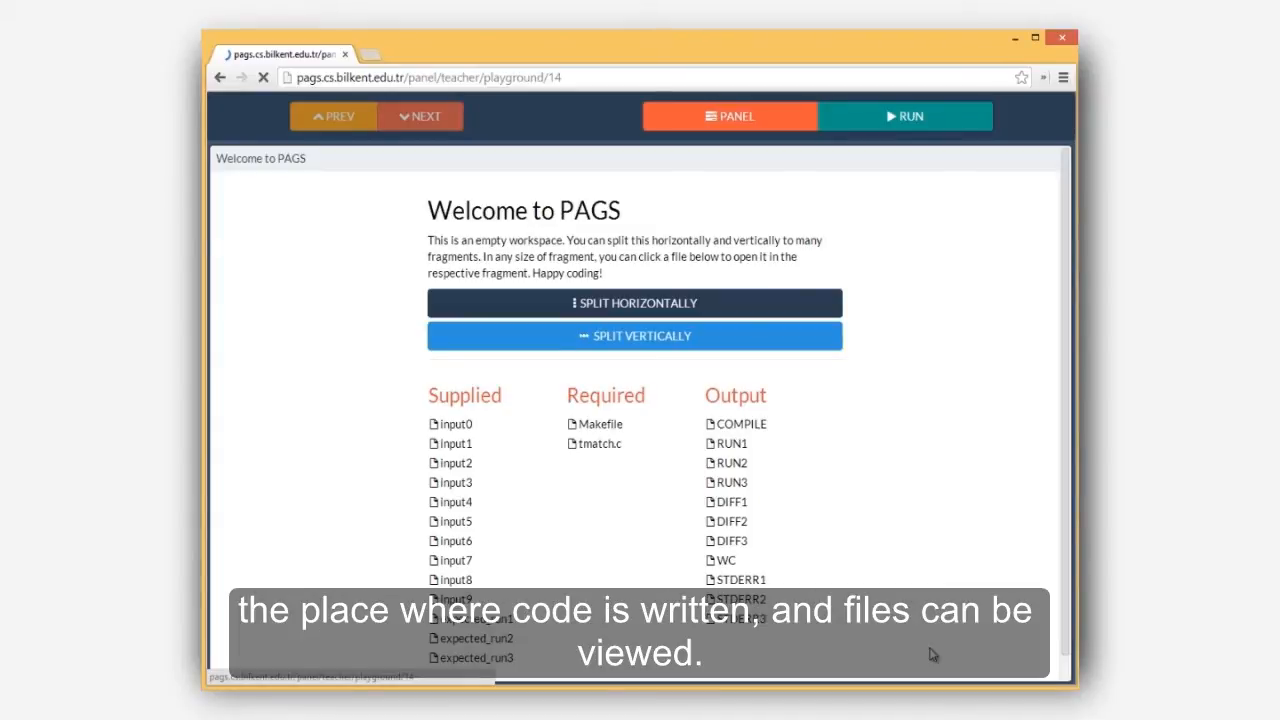
mouse_move(597, 423)
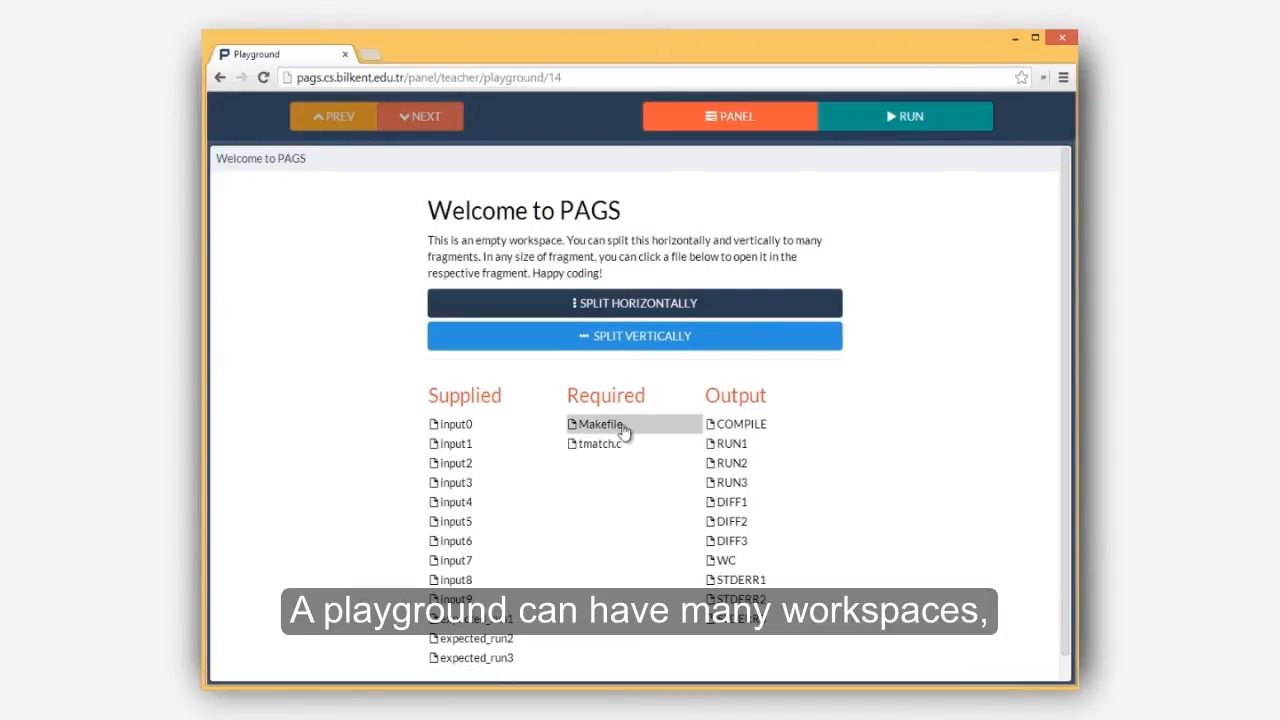
- Split the workspace horizontally and vertically into four Empty Window fragments
click(596, 443)
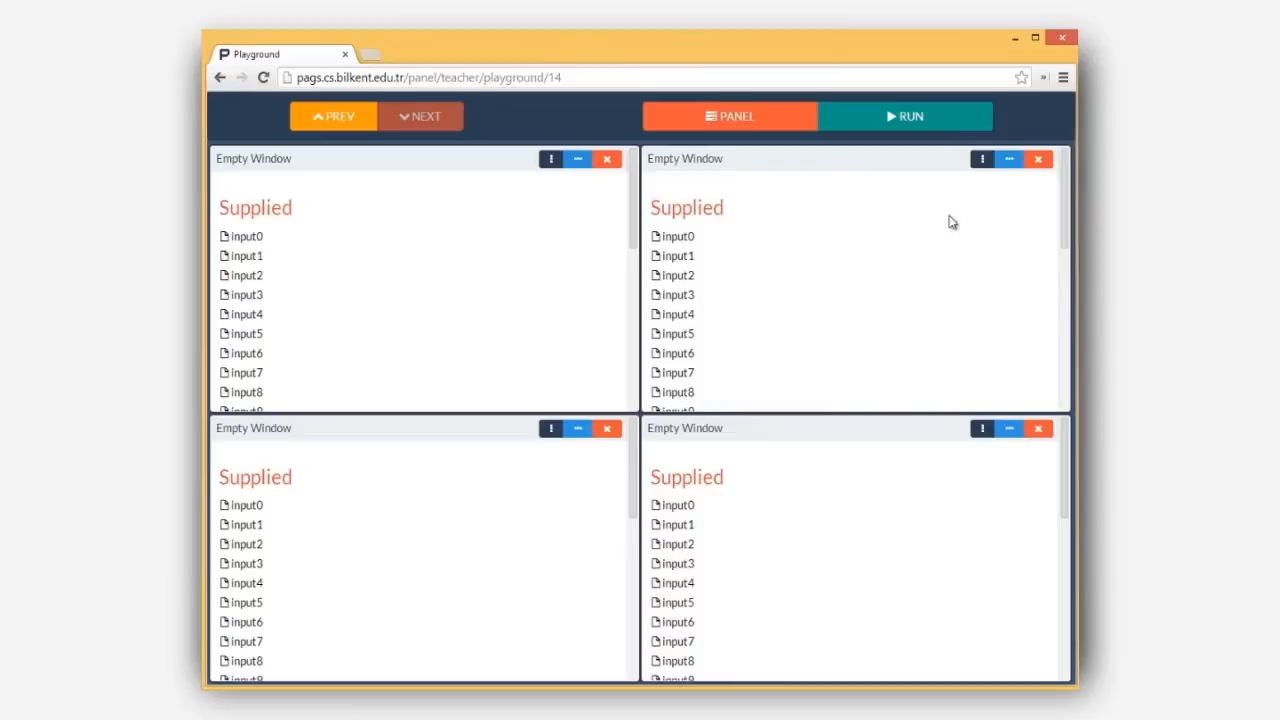
scroll(down, 3)
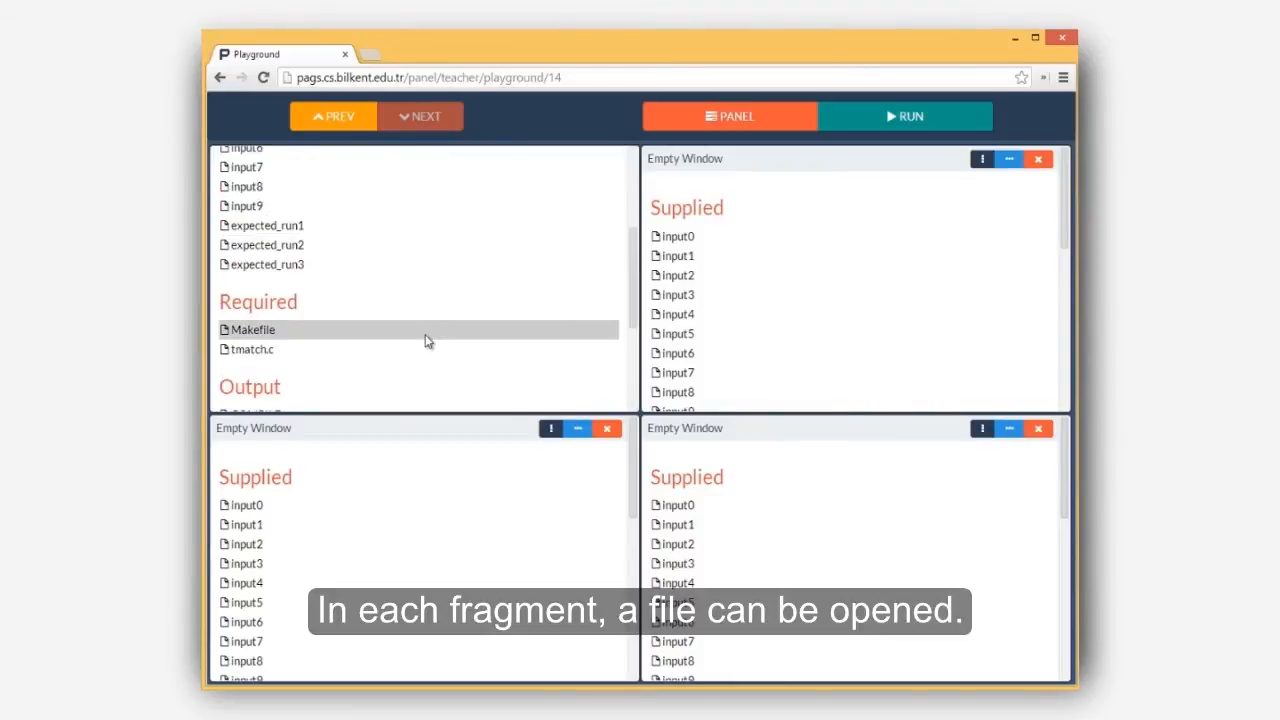
- Show the Makefile and run the Hello World tmatch.c program
click(252, 329)
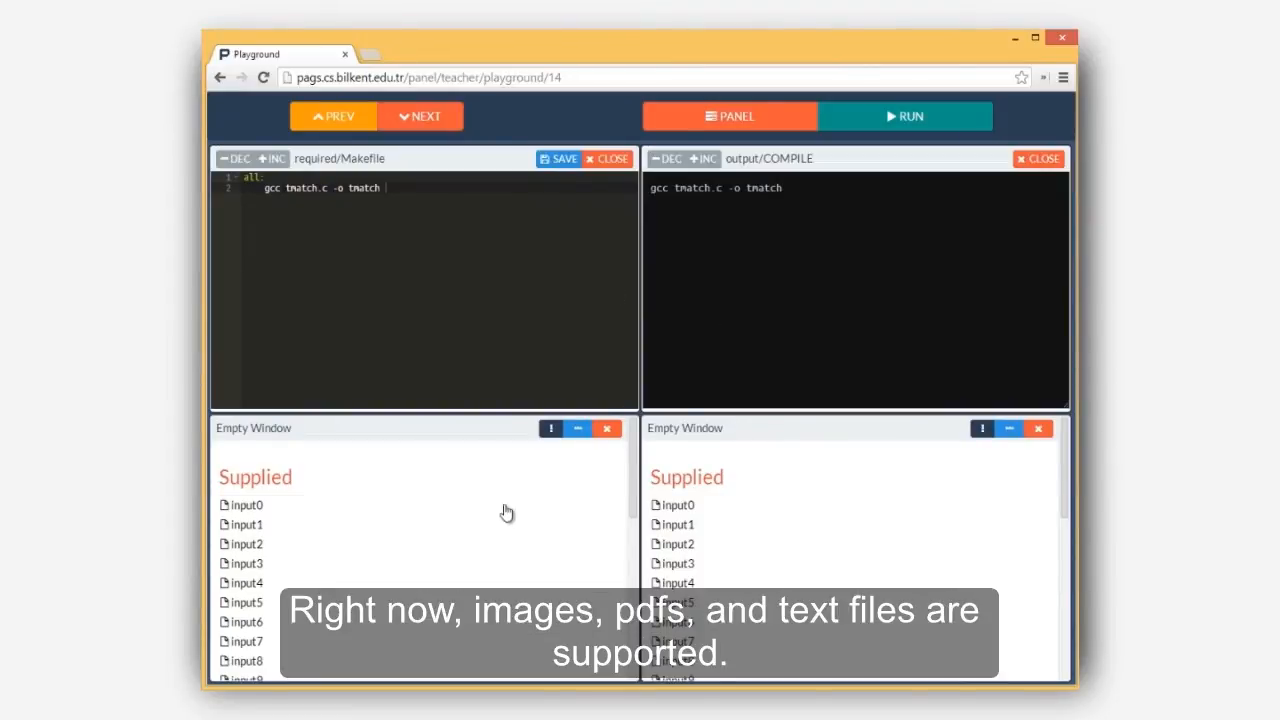
click(903, 116)
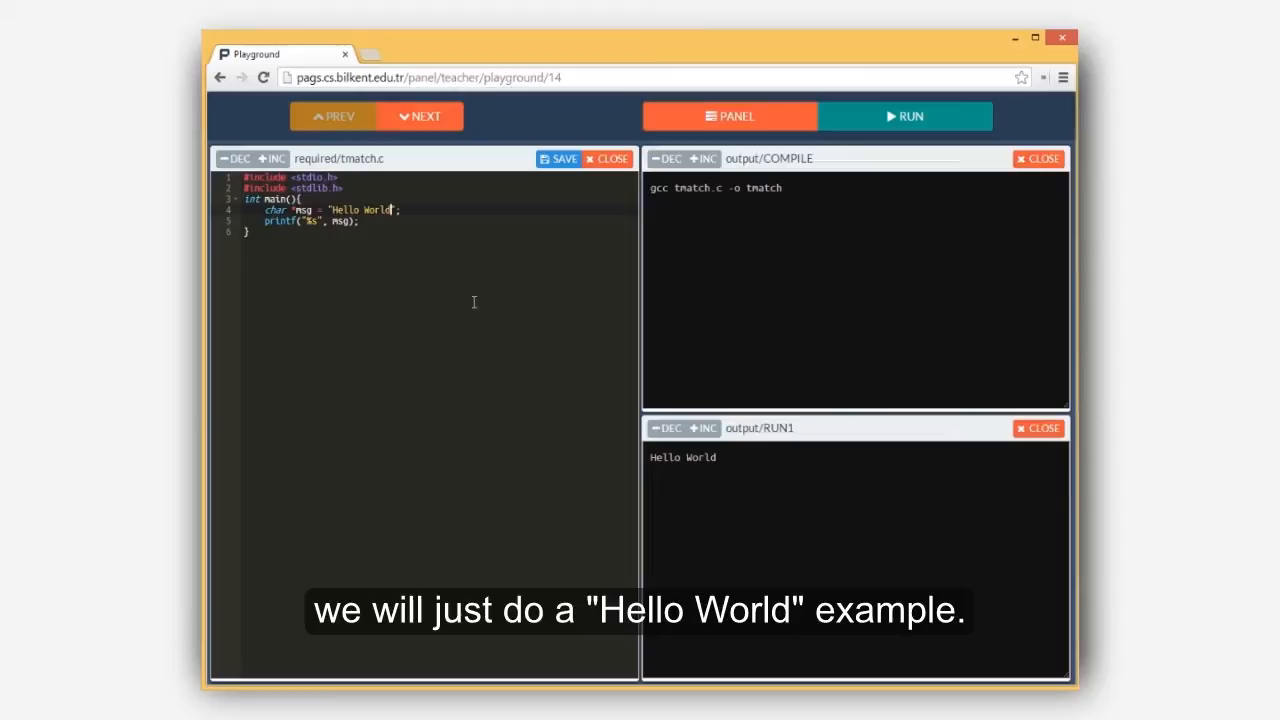
- Add msg2 'Welcome to PAGS' and int i = 5 to printf, then run it
text(char msg2 = "Welcome to PAGS";)
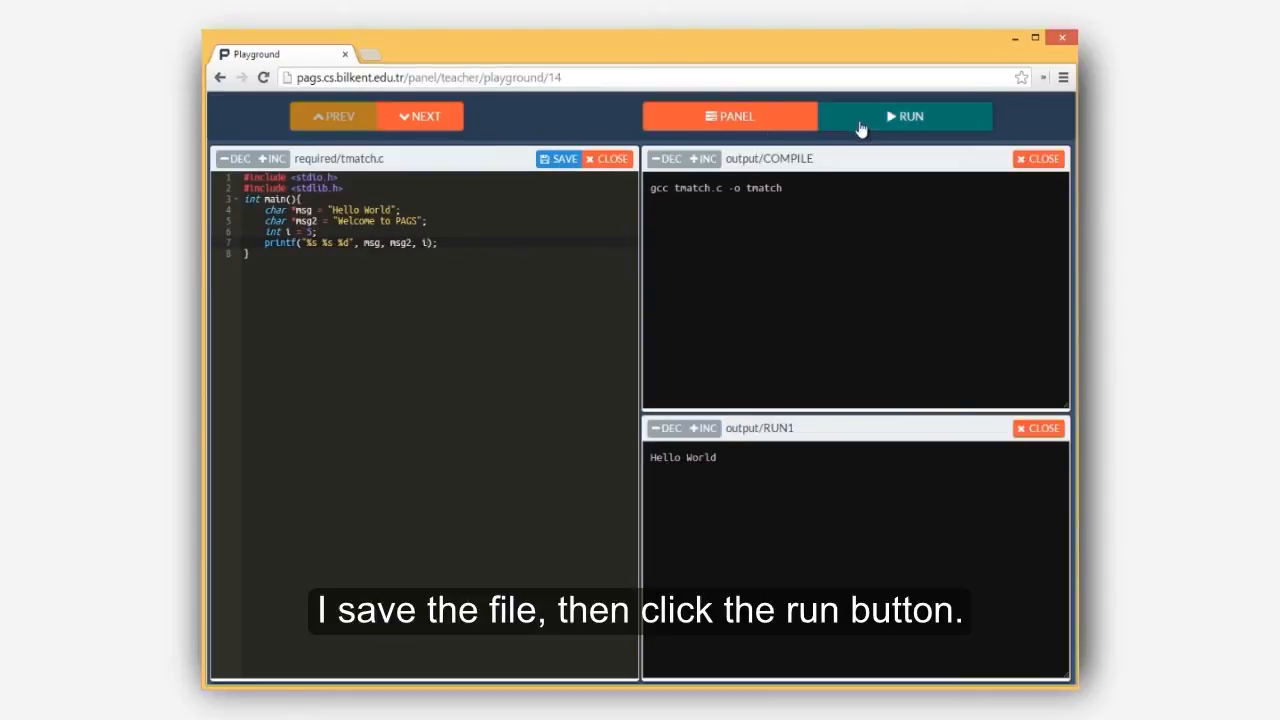
click(906, 116)
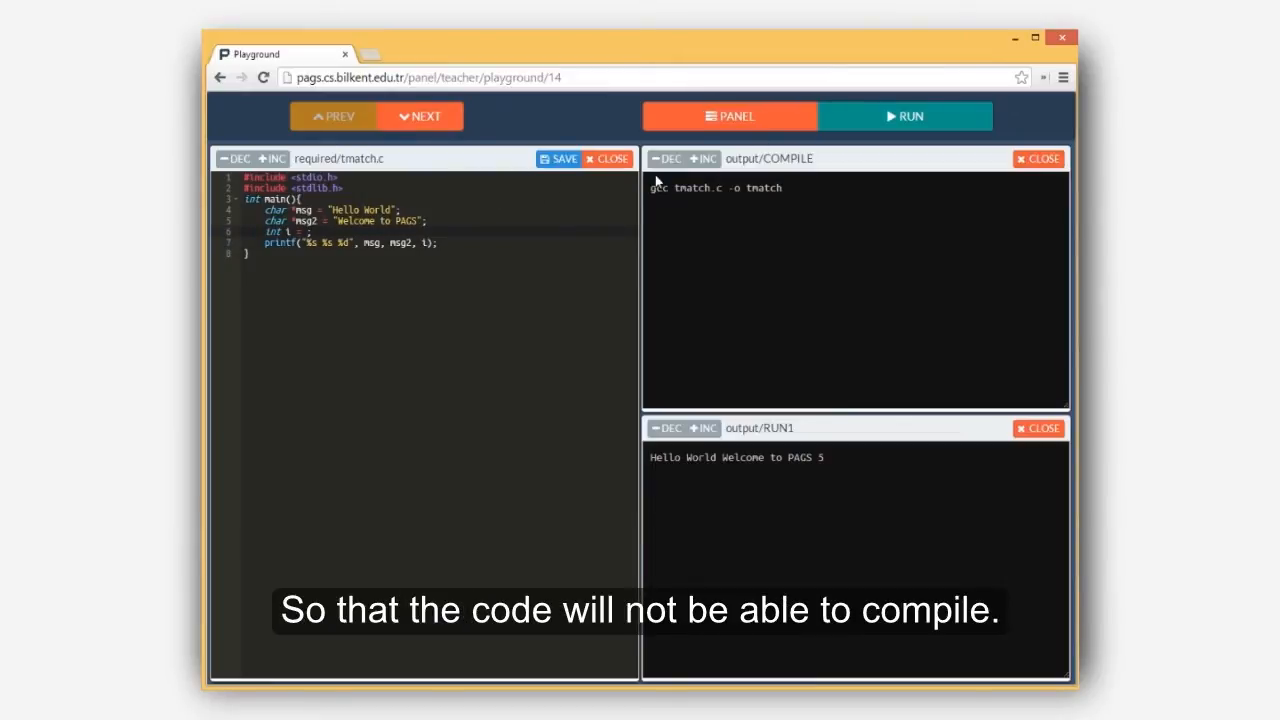
- Remove the 5, save and run to get the compile error, then open Multithreading grading
click(905, 116)
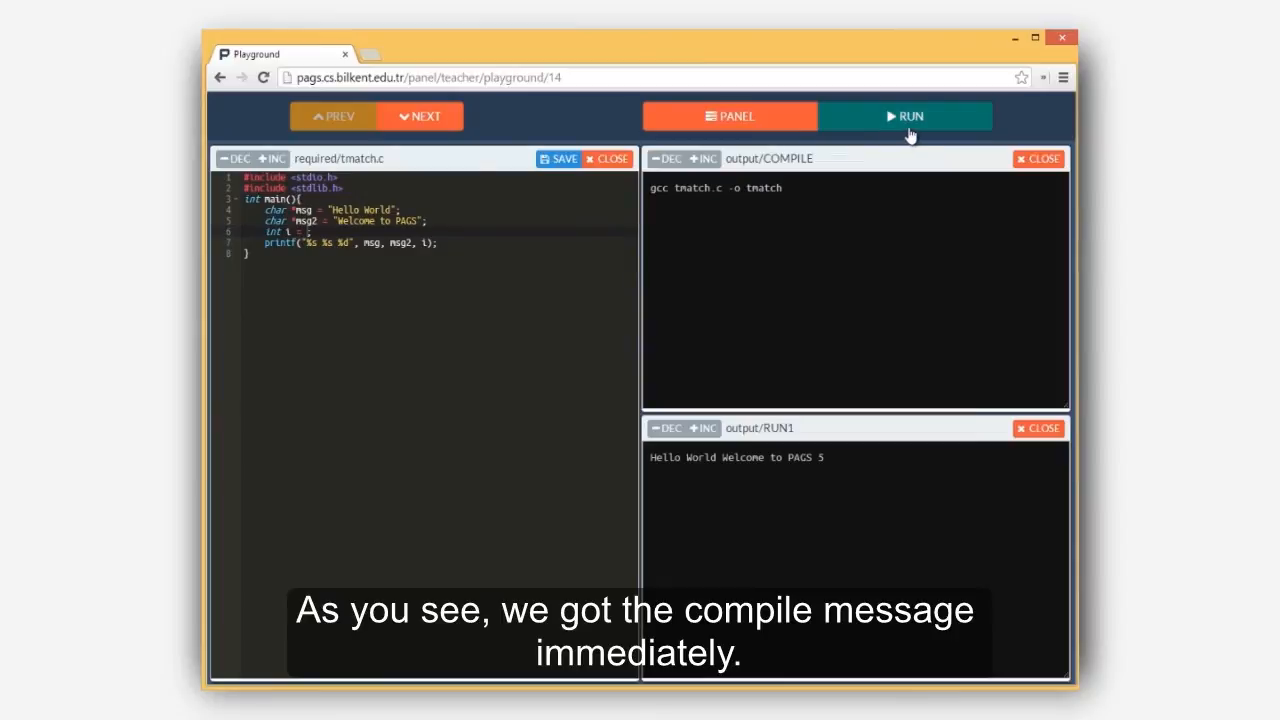
click(904, 116)
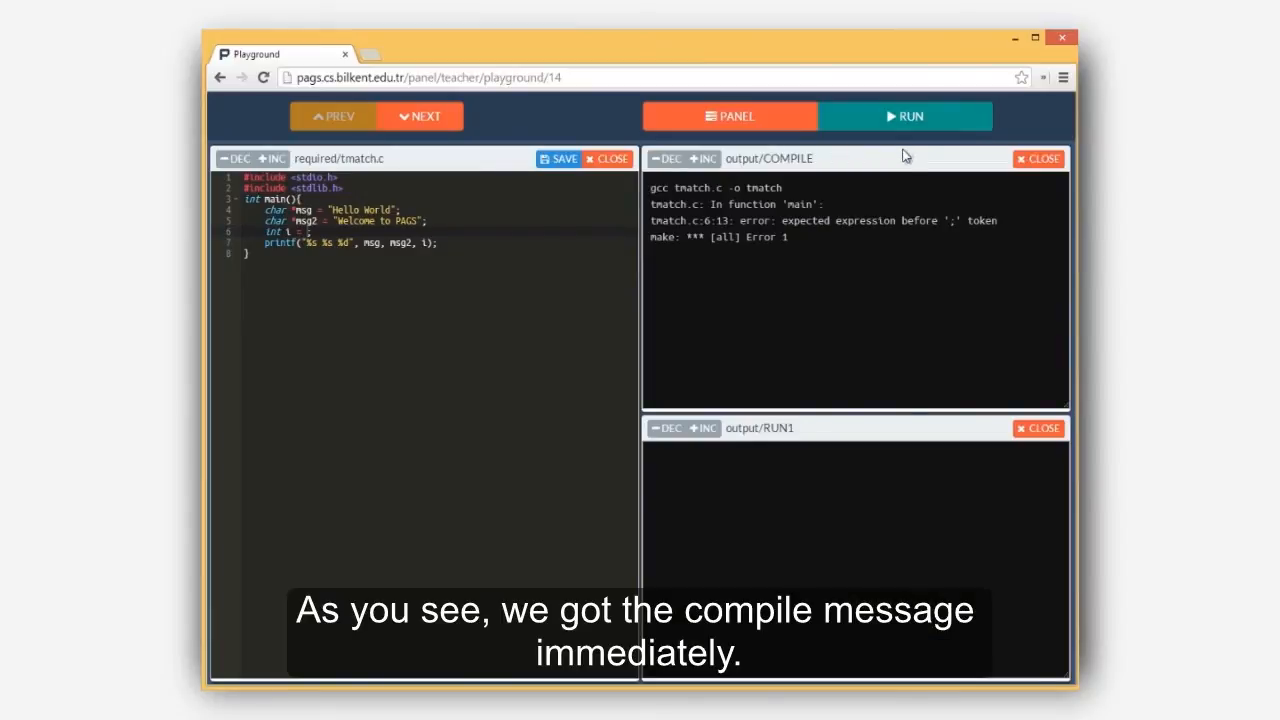
click(730, 116)
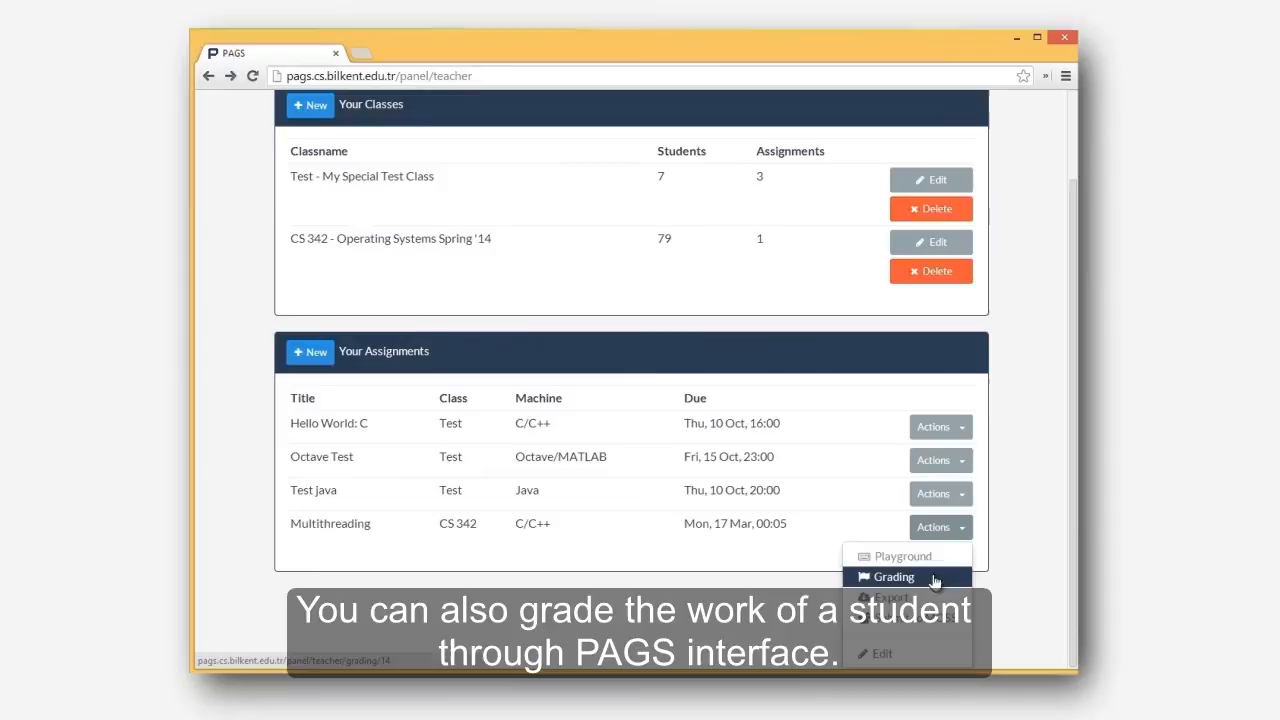
click(891, 577)
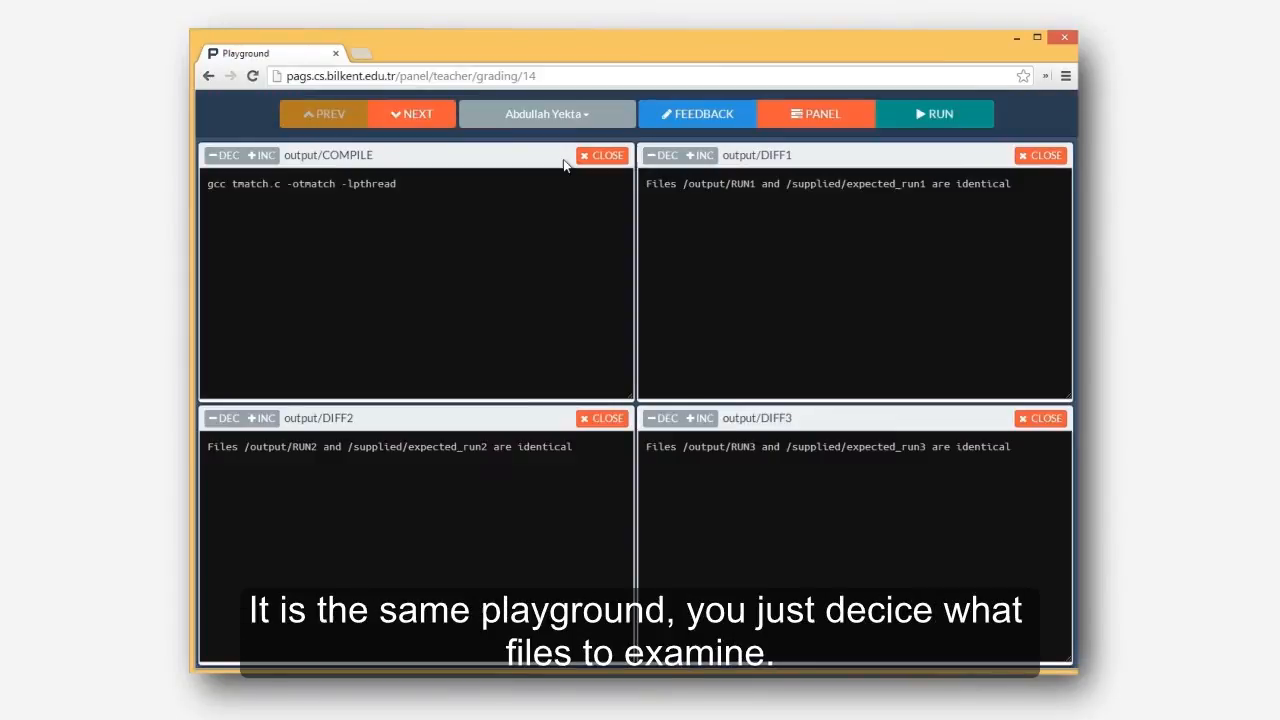
- Switch between two other students' submissions from the student name dropdown
click(547, 113)
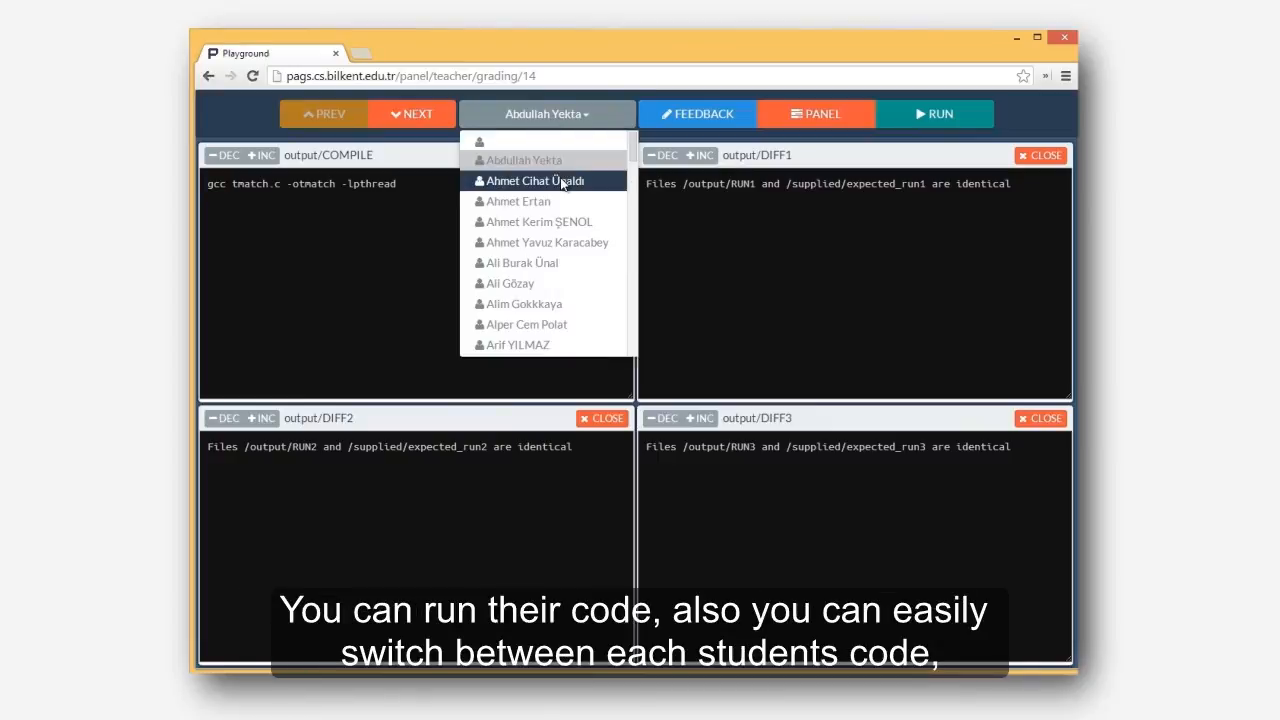
click(544, 181)
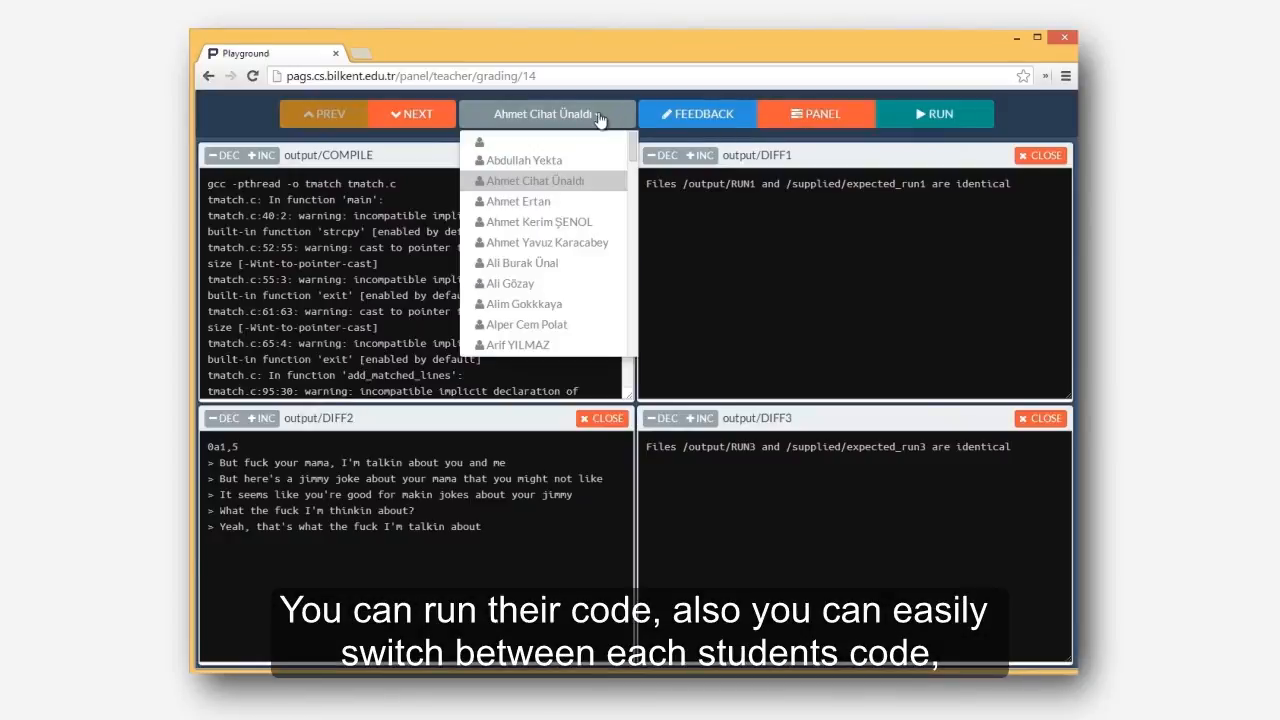
click(516, 201)
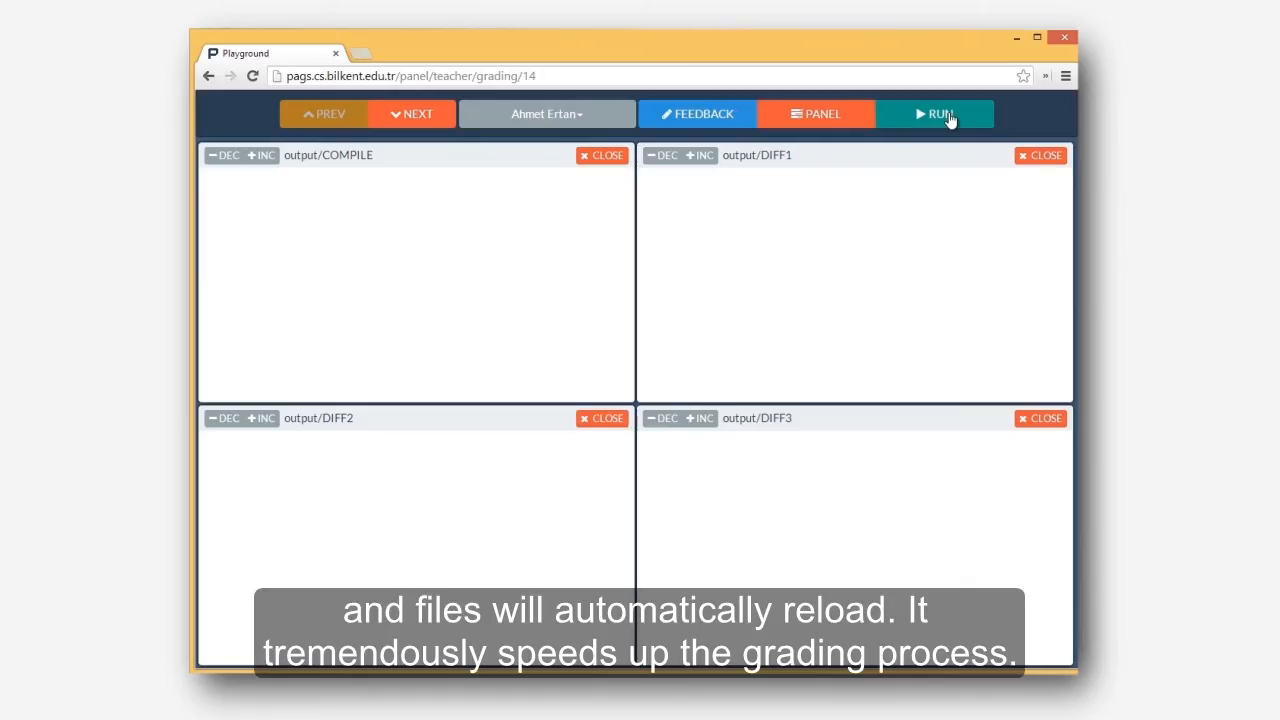
- Run the current student's code three times and start a feedback entry
click(936, 113)
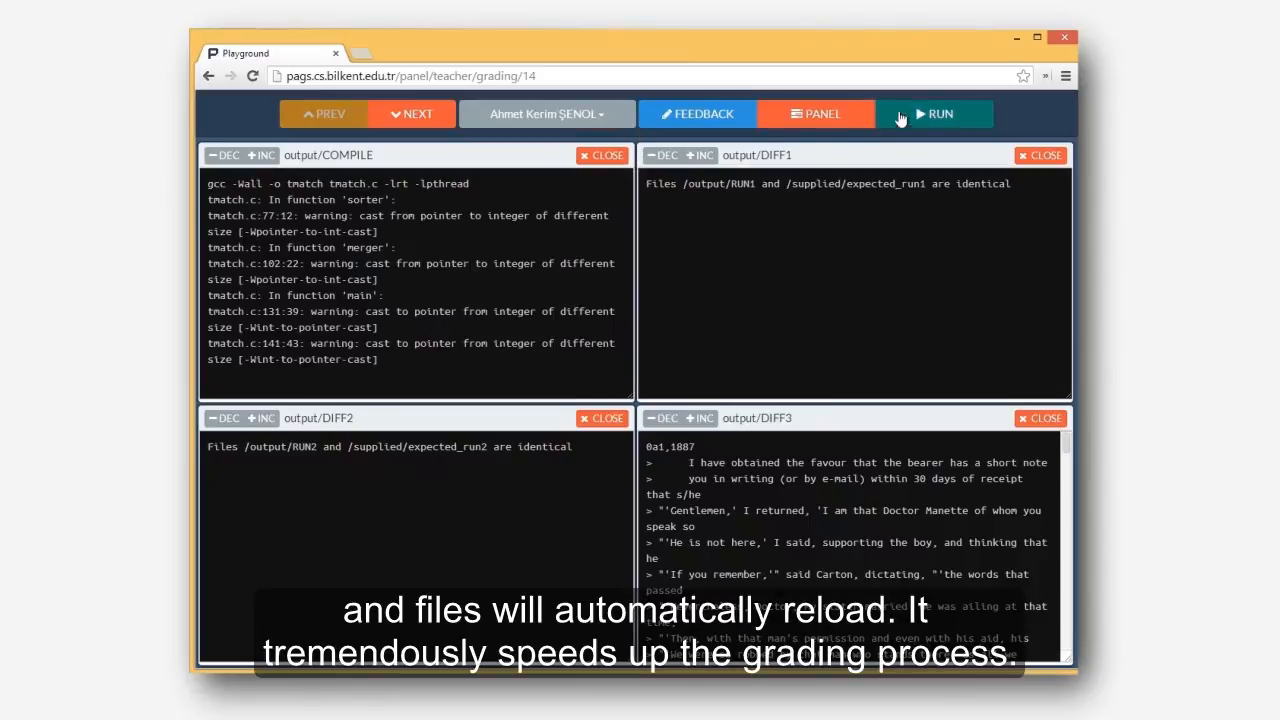
click(935, 113)
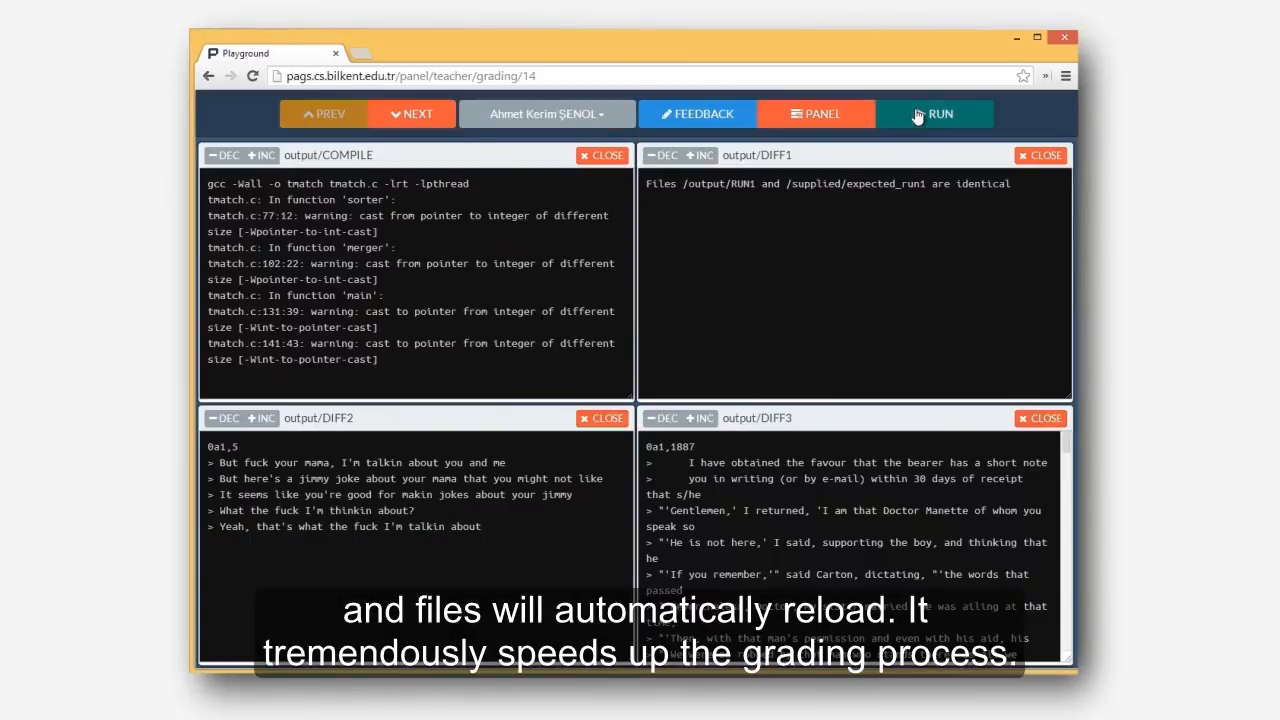
click(934, 113)
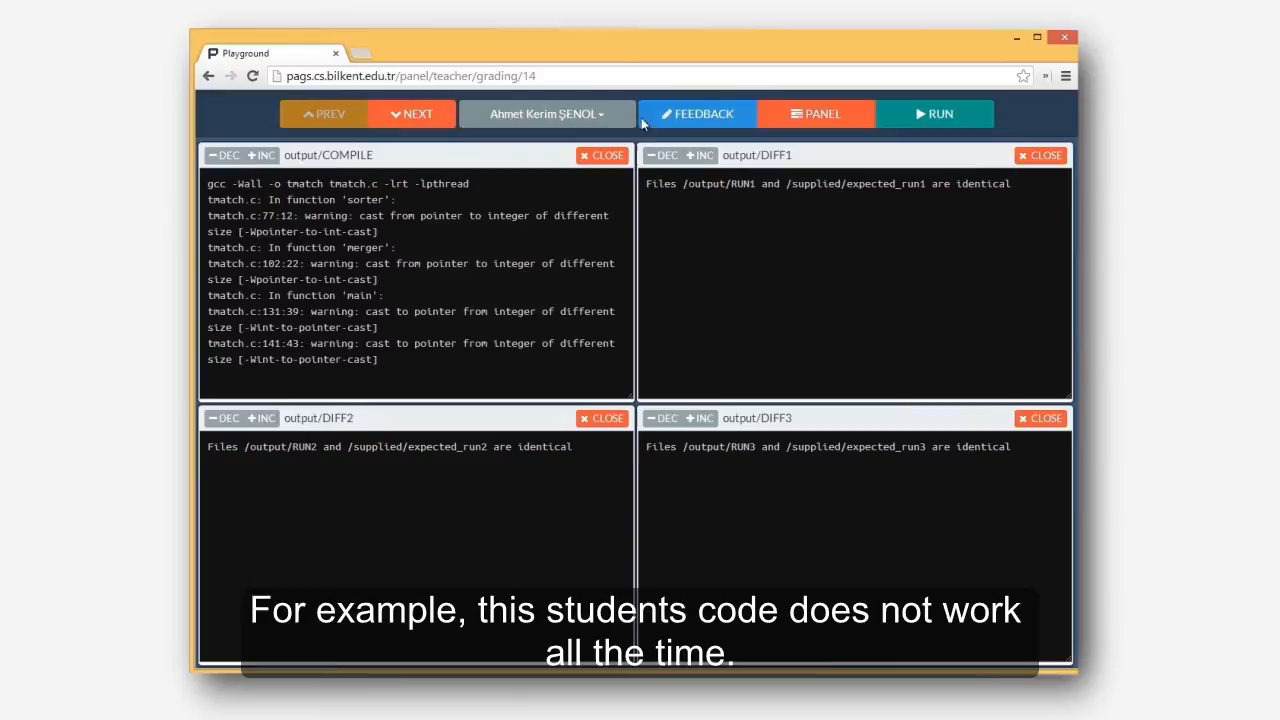
click(697, 113)
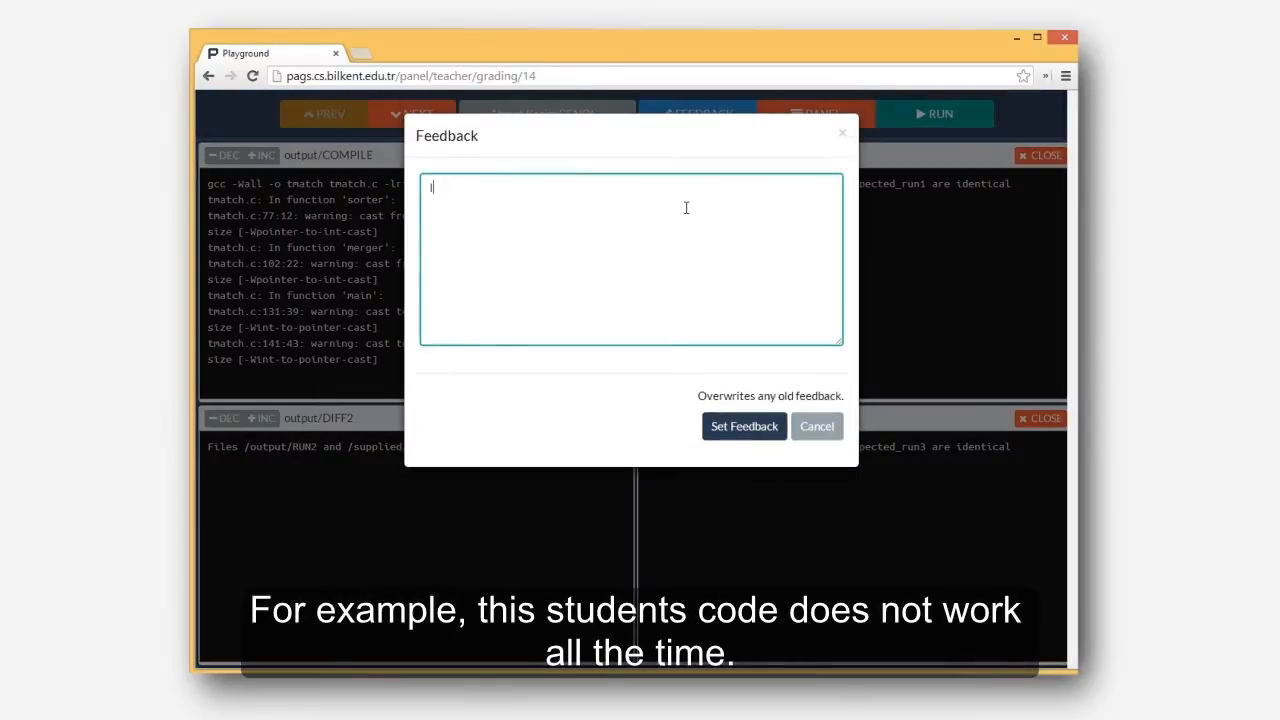
- Type feedback: 'It sometimes works, but sometimes it does not work. There must be'
text(It sometimes works, but sometimes)
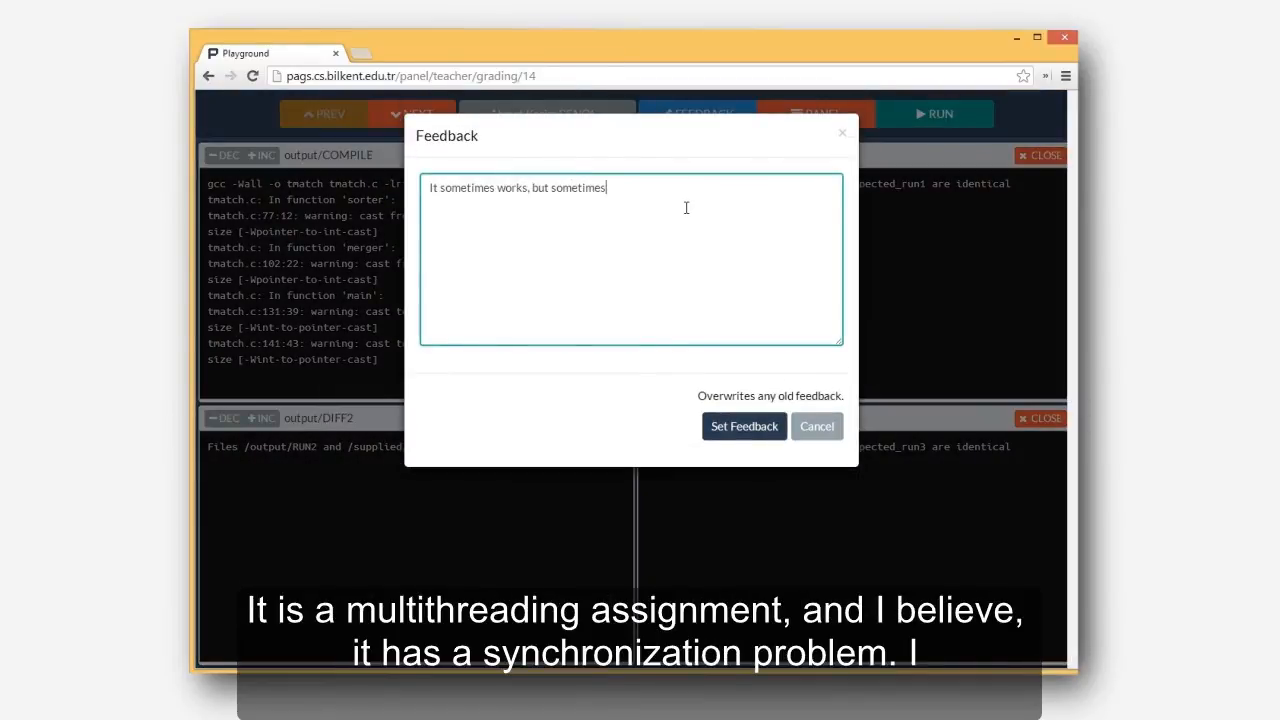
text(it does not work.)
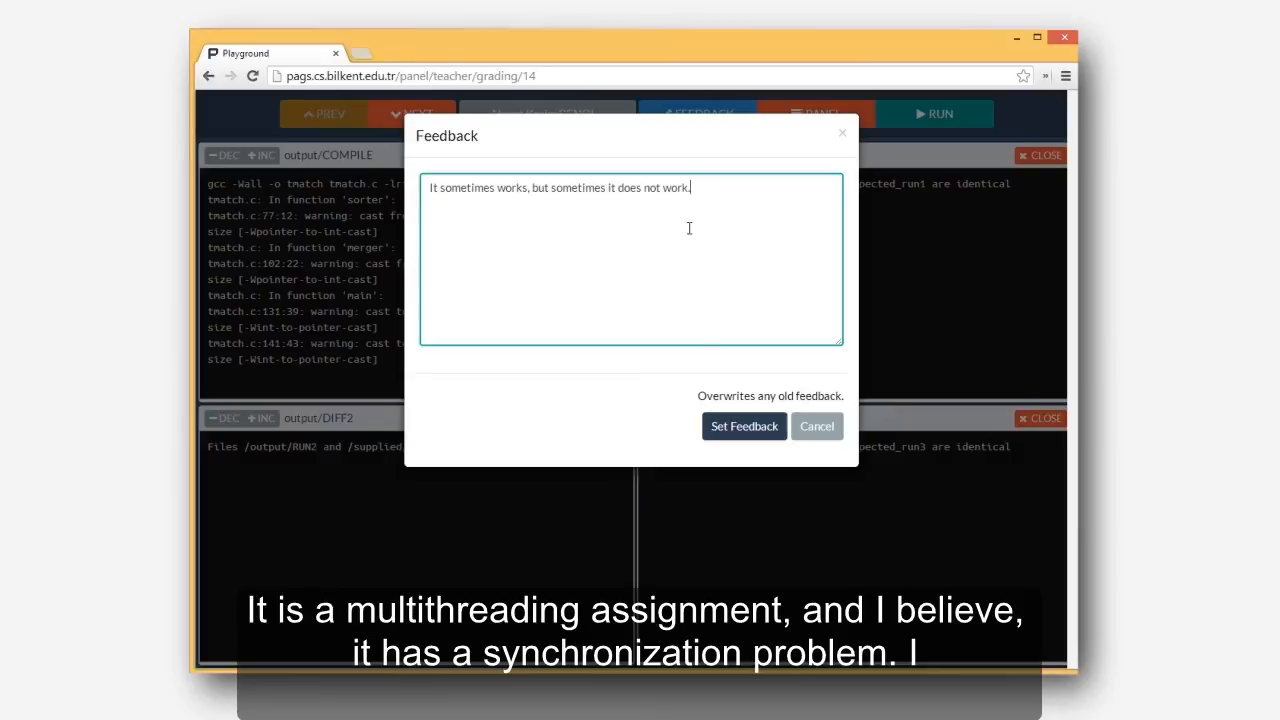
text(There must be)
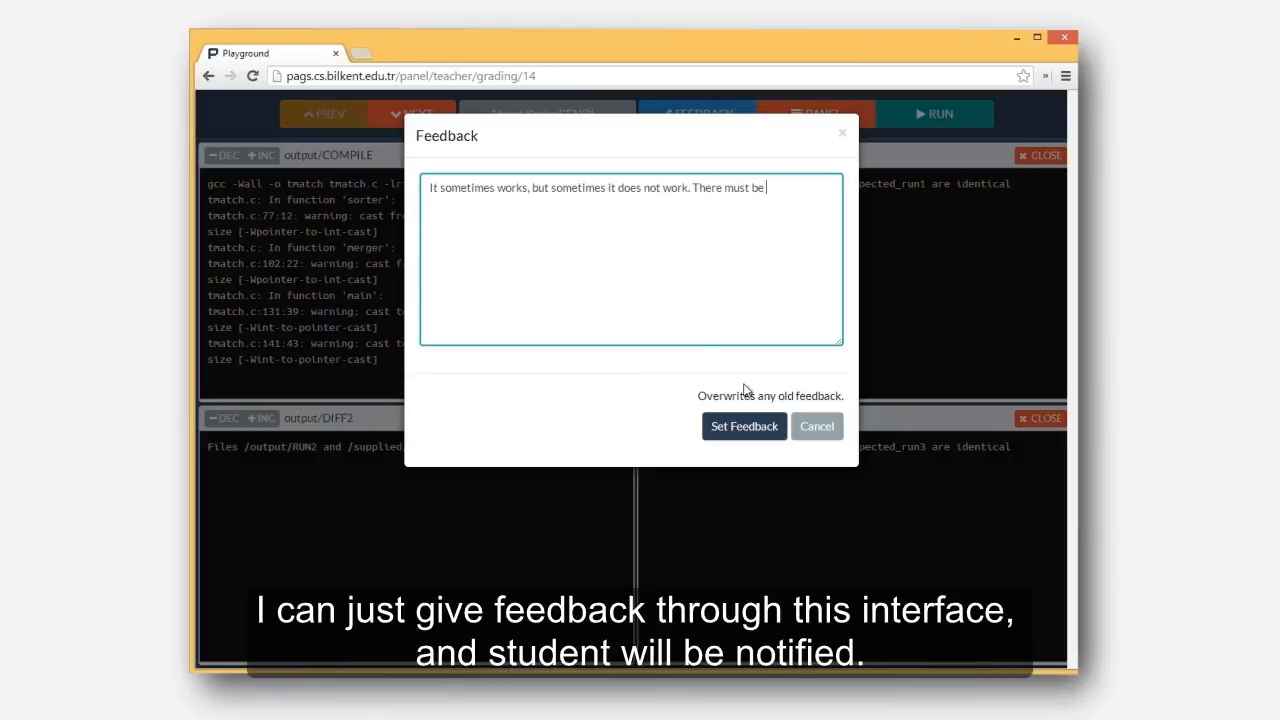